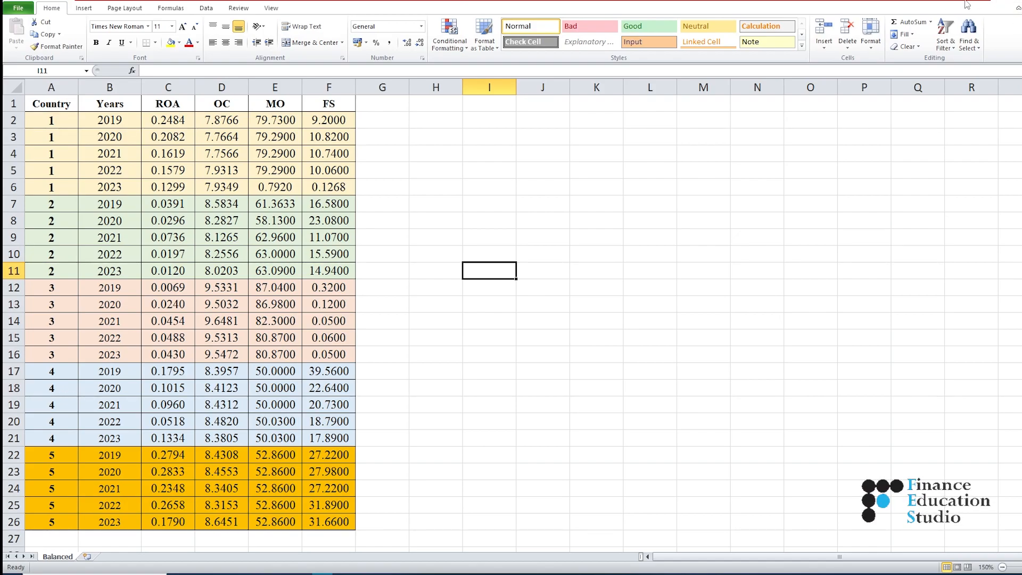
pyautogui.moveTo(495, 271)
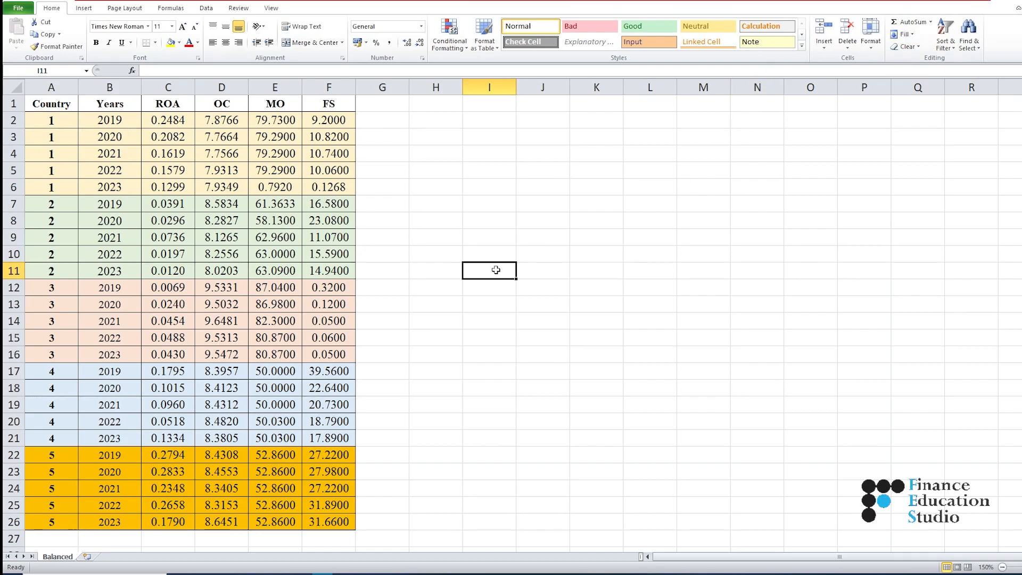
pyautogui.moveTo(390, 334)
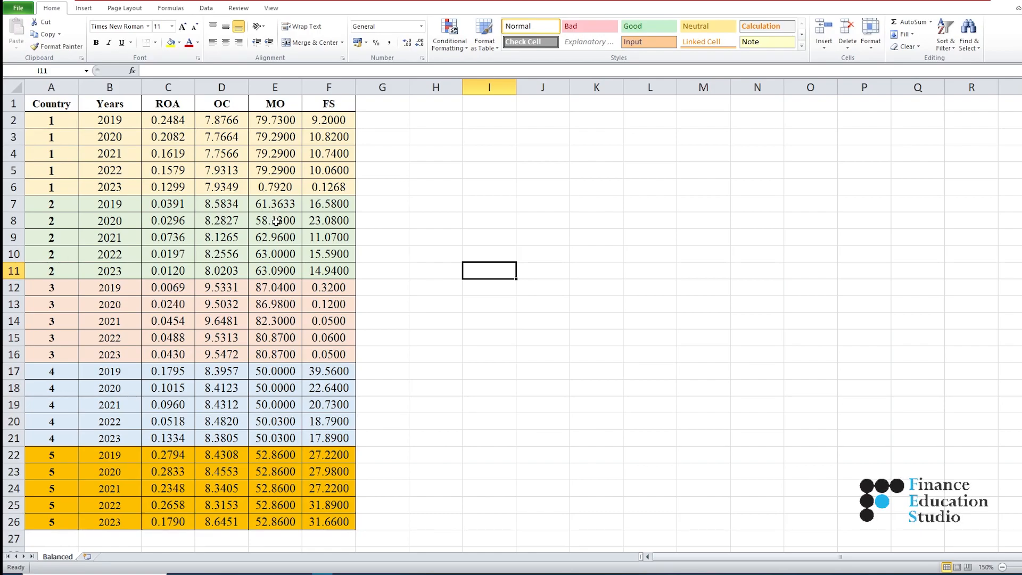
pyautogui.moveTo(279, 171)
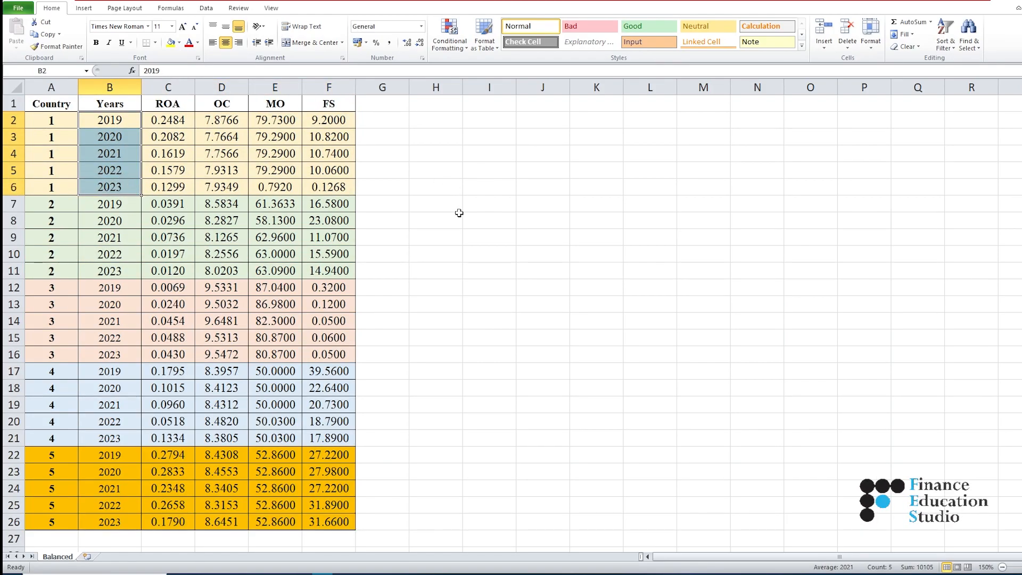
pyautogui.click(489, 204)
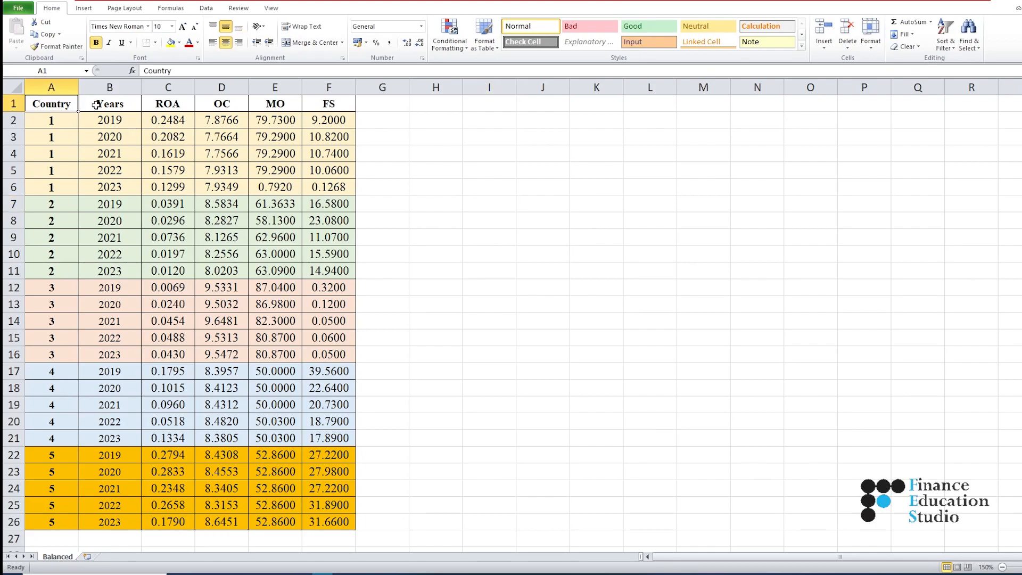
pyautogui.click(109, 104)
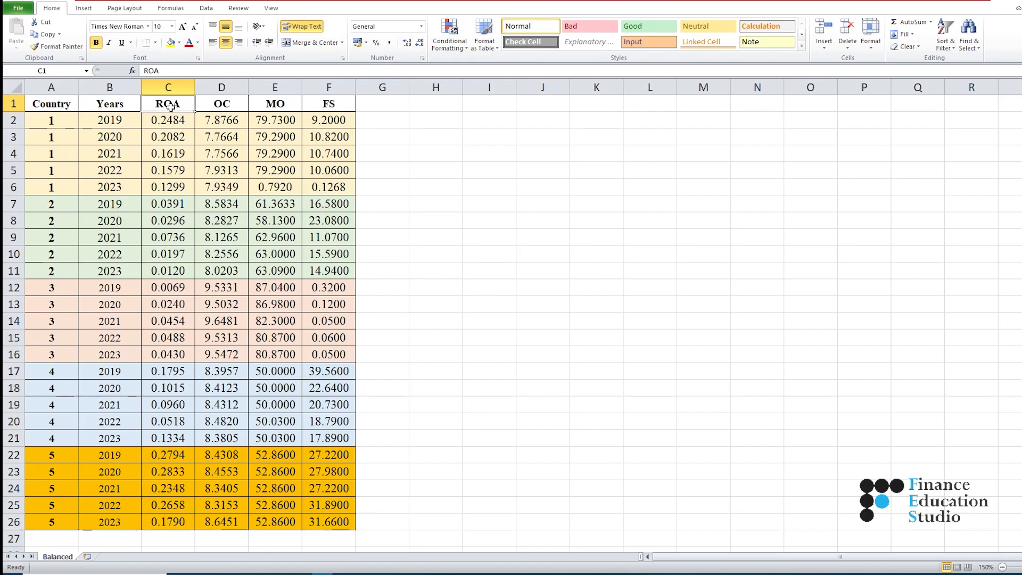
pyautogui.click(436, 253)
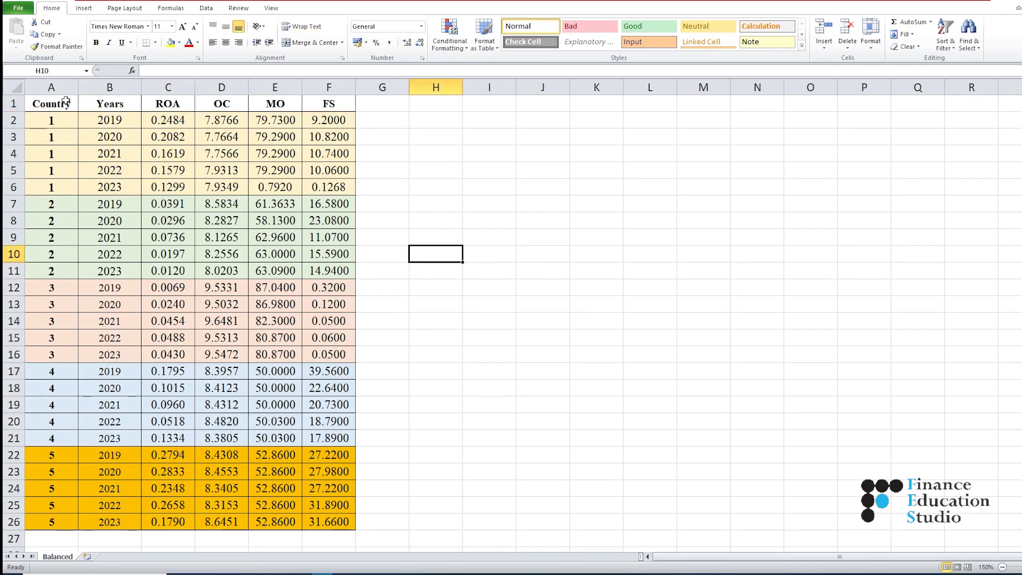
pyautogui.click(51, 87)
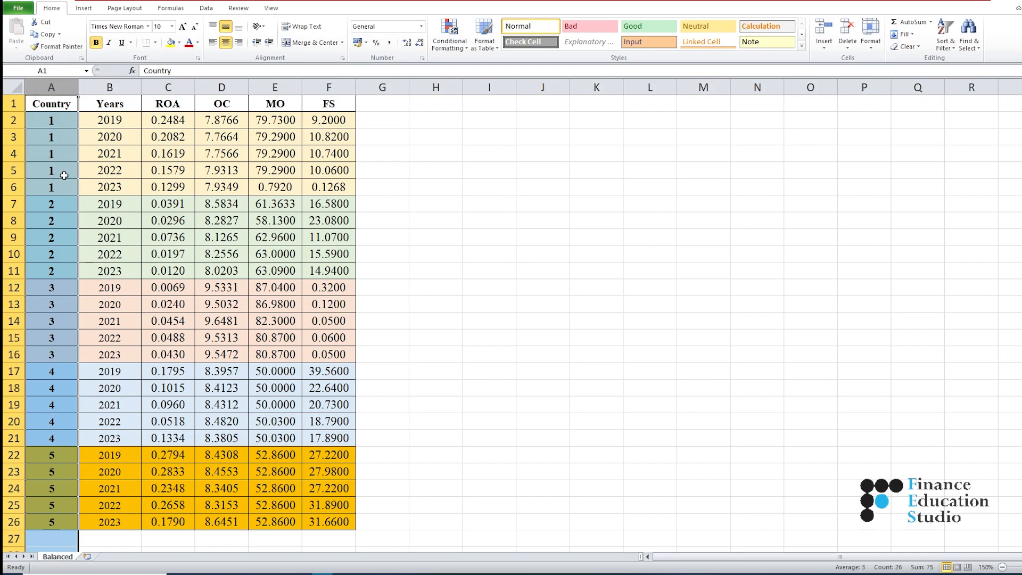
pyautogui.moveTo(57, 197)
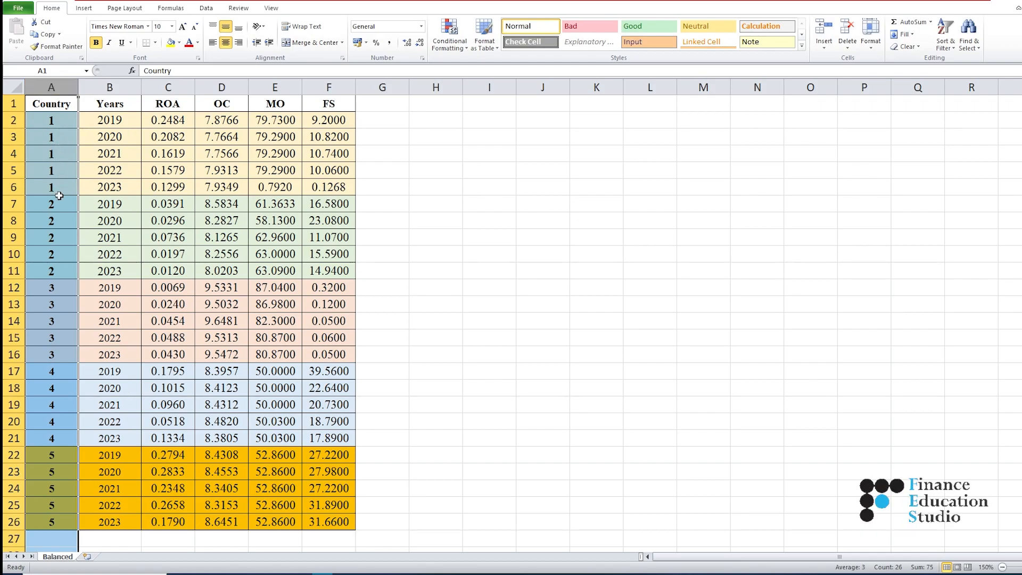
pyautogui.moveTo(45, 250)
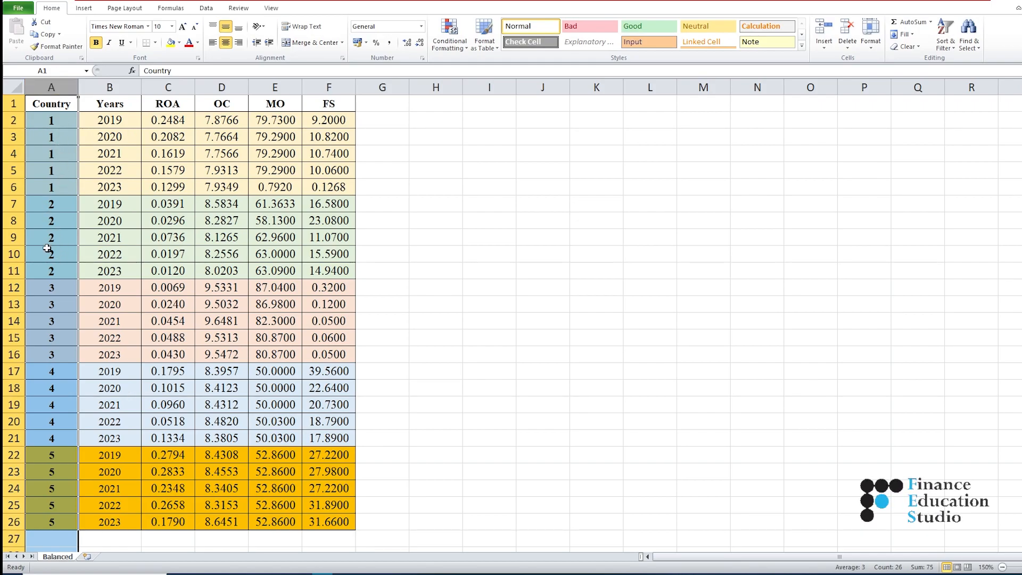
pyautogui.moveTo(56, 314)
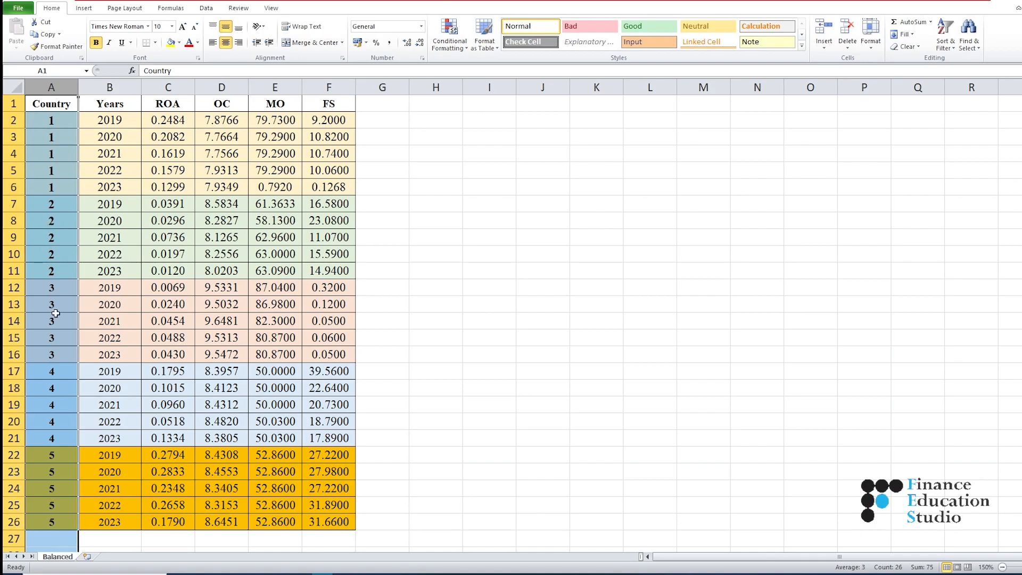
pyautogui.scroll(-3)
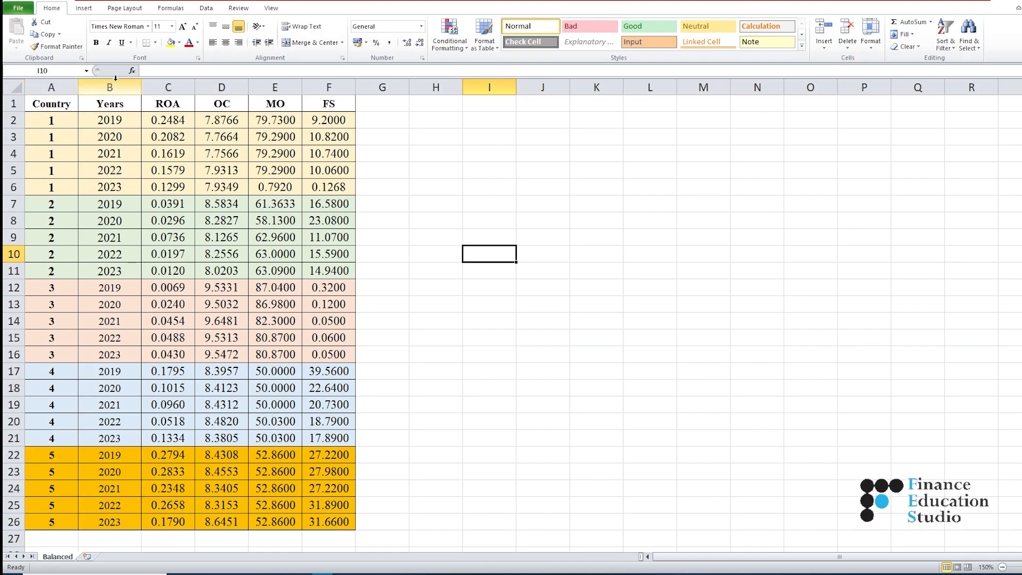
pyautogui.click(109, 86)
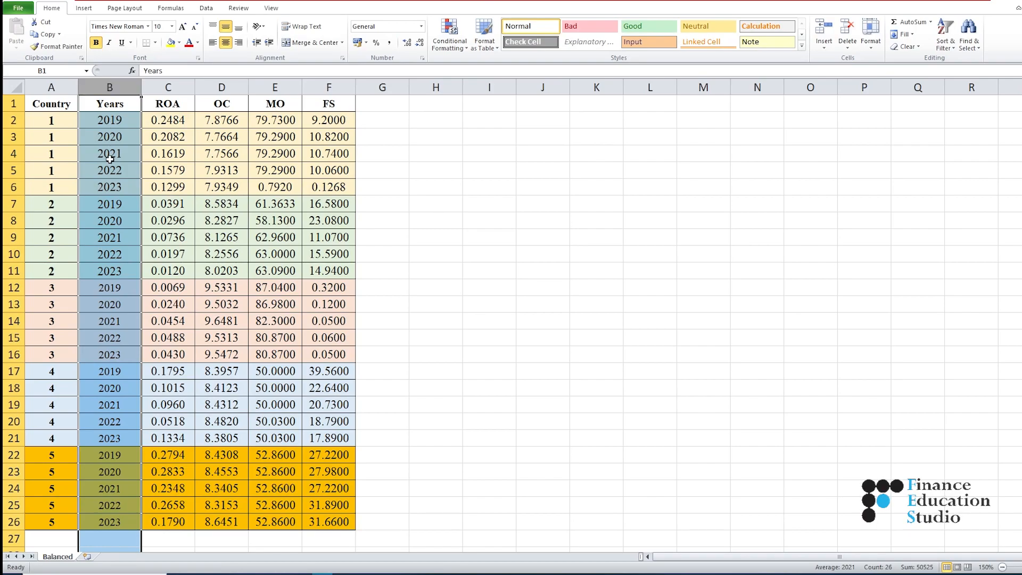
pyautogui.moveTo(466, 227)
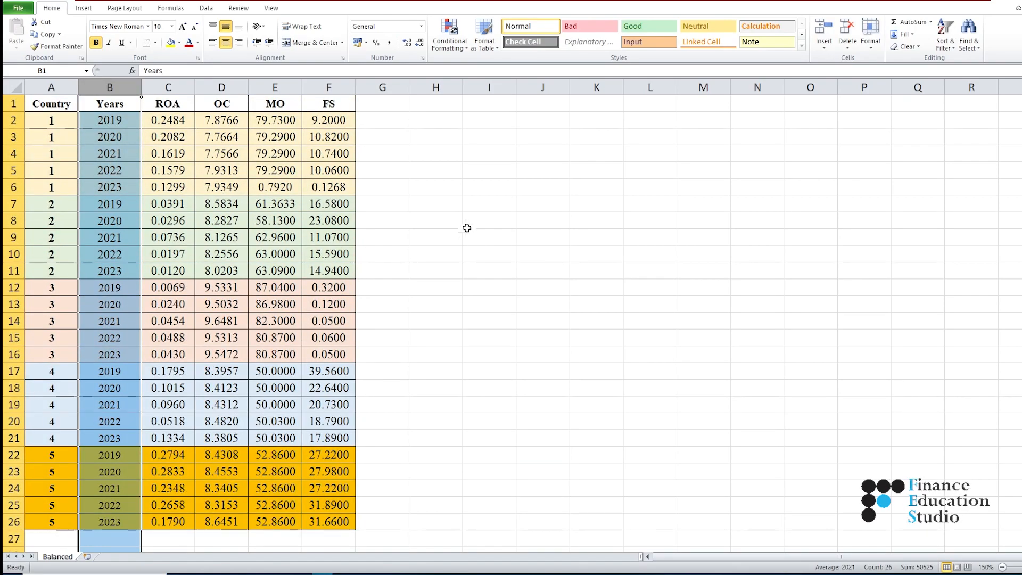
pyautogui.click(168, 87)
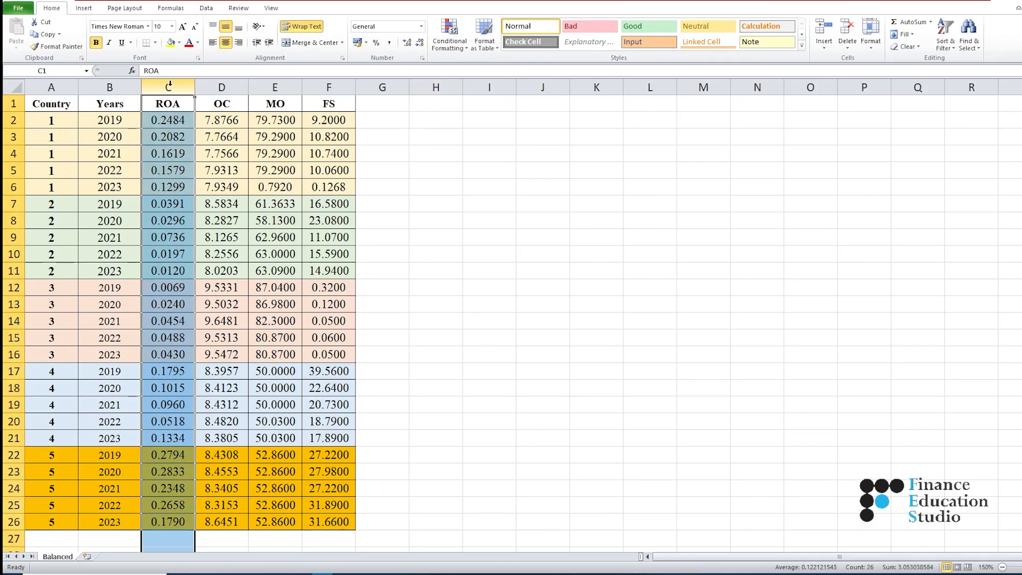
pyautogui.click(221, 86)
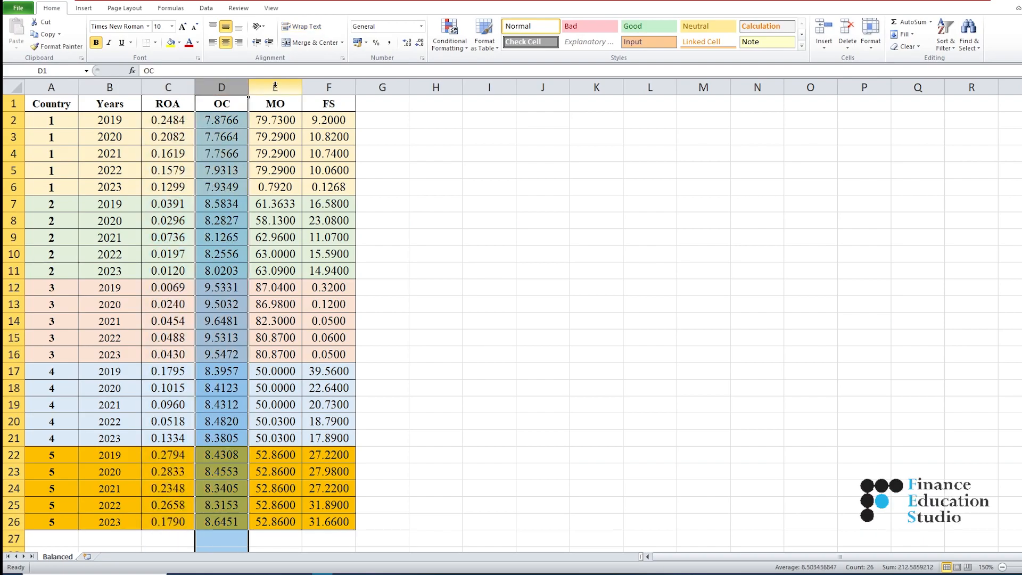
pyautogui.click(329, 104)
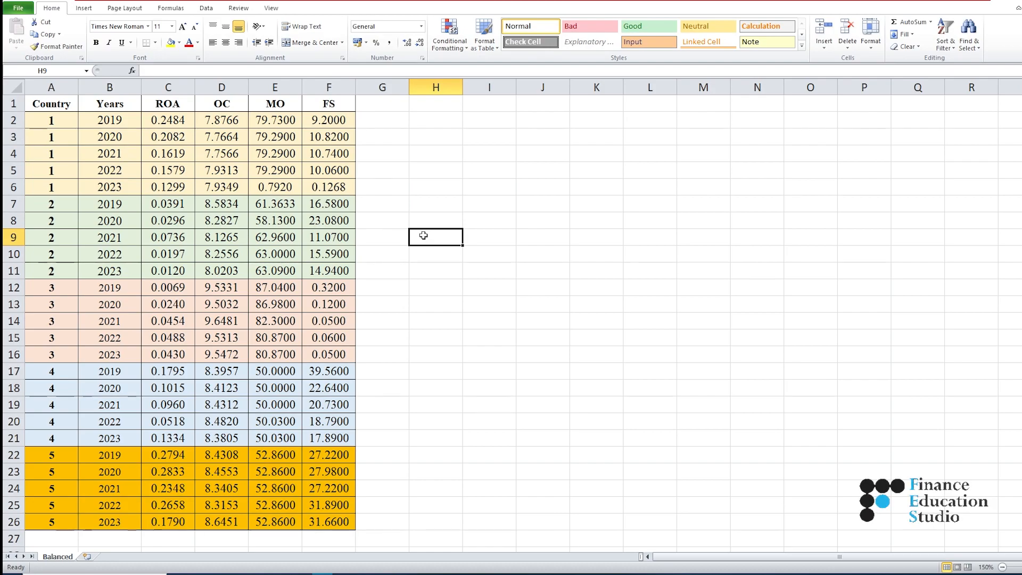
pyautogui.moveTo(108, 204)
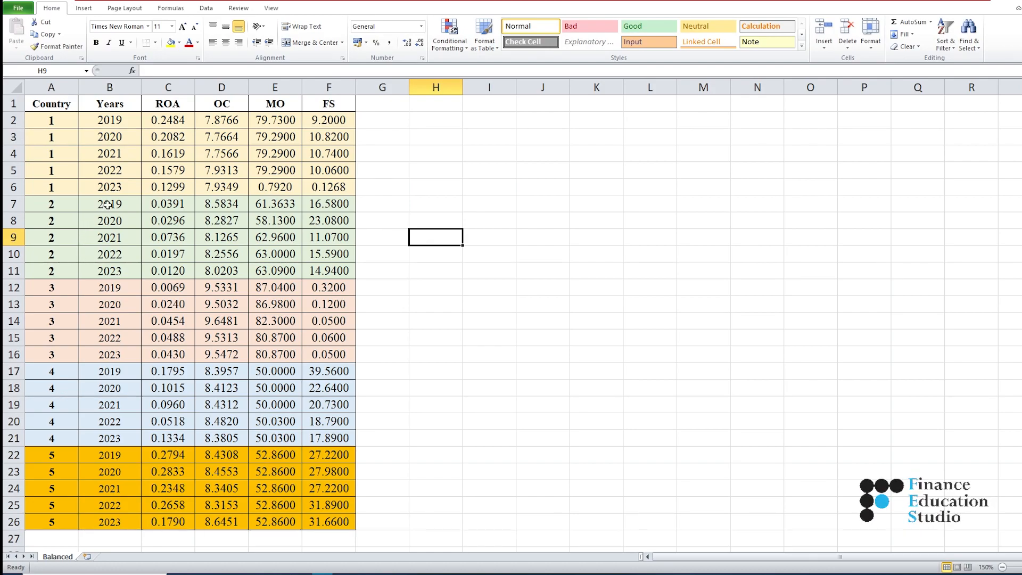
pyautogui.moveTo(109, 203); pyautogui.dragTo(109, 270)
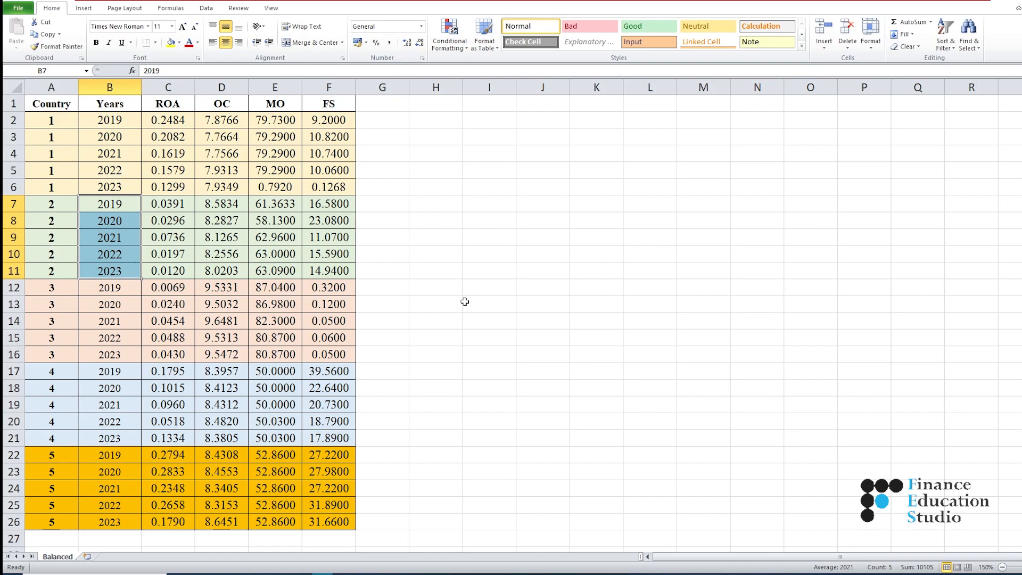
pyautogui.moveTo(469, 293)
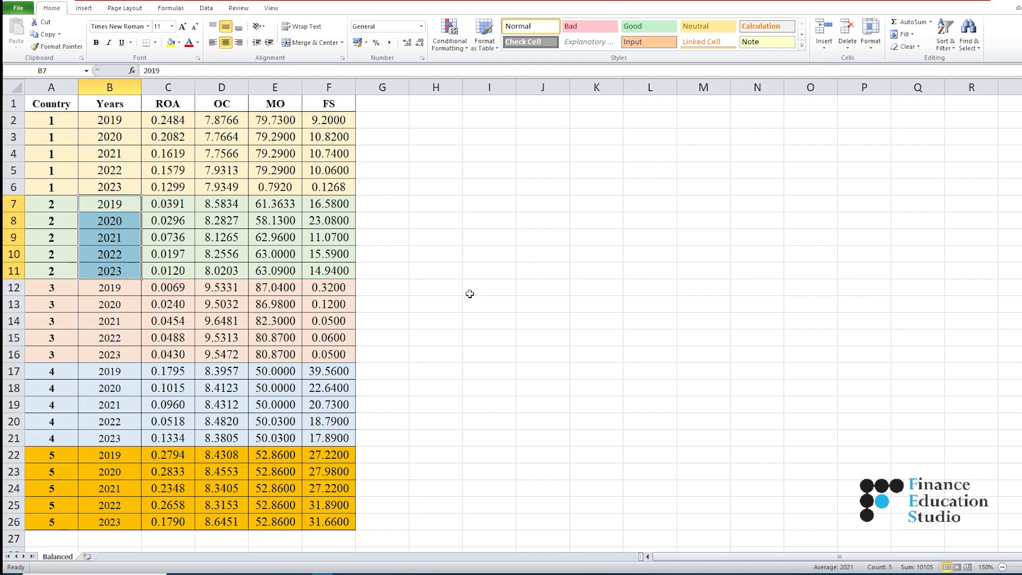
pyautogui.moveTo(471, 288)
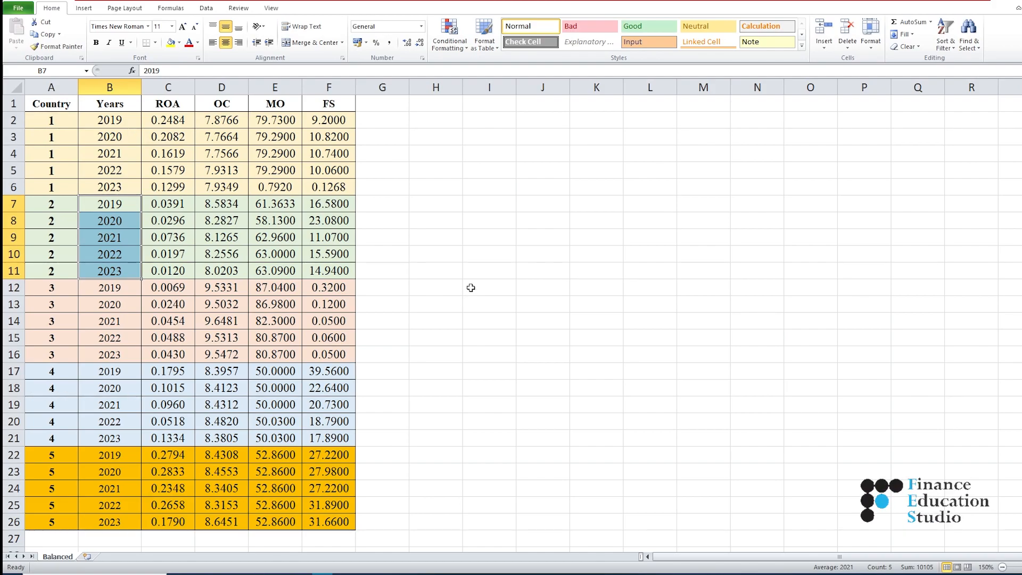
pyautogui.moveTo(477, 256)
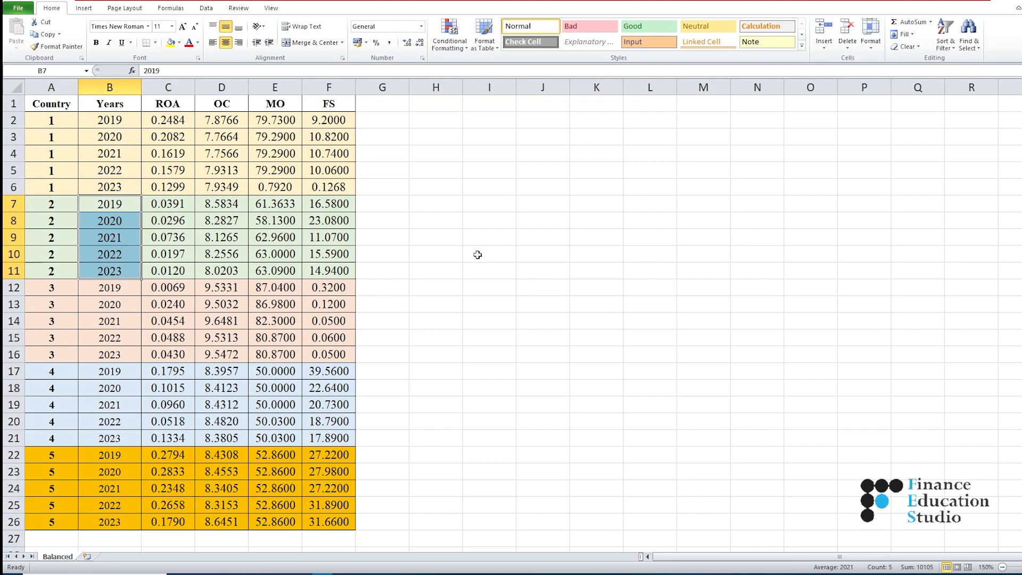
pyautogui.click(167, 103)
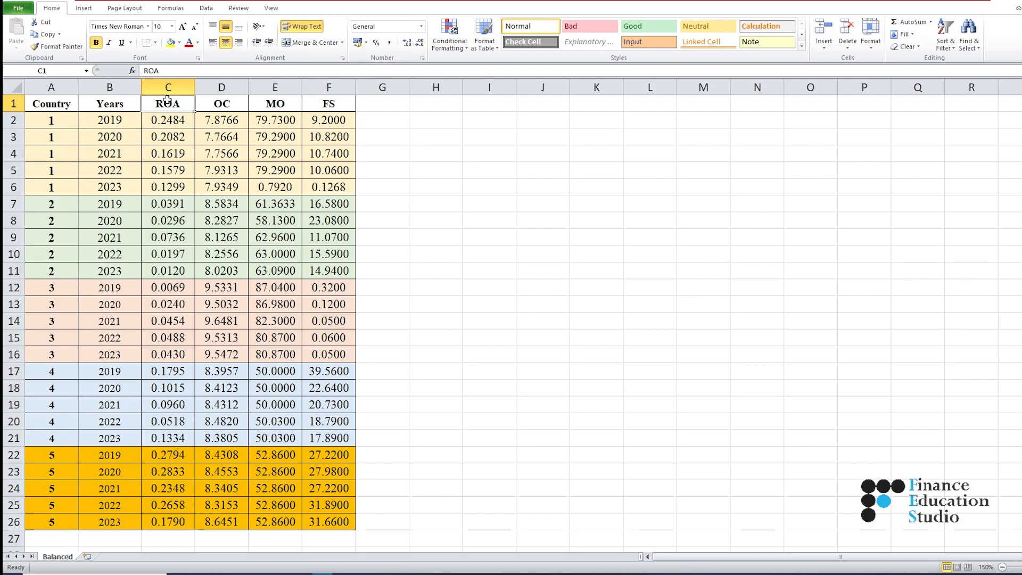
pyautogui.moveTo(473, 218)
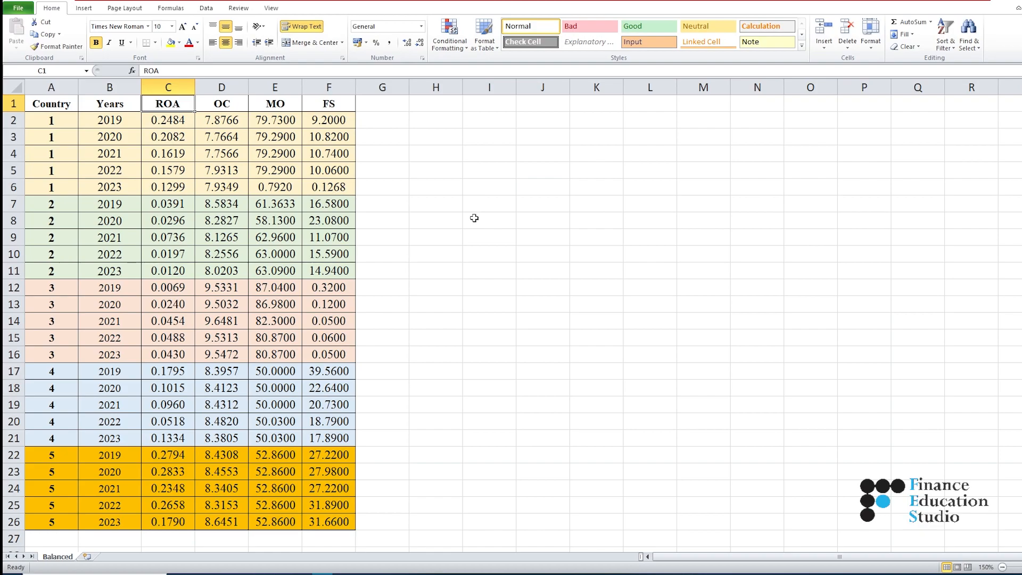
pyautogui.moveTo(459, 192)
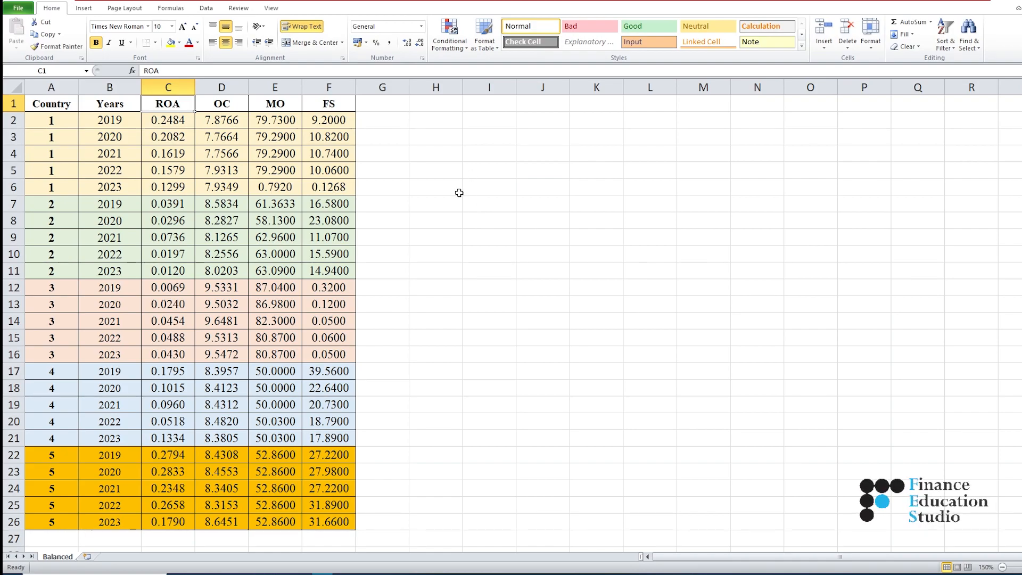